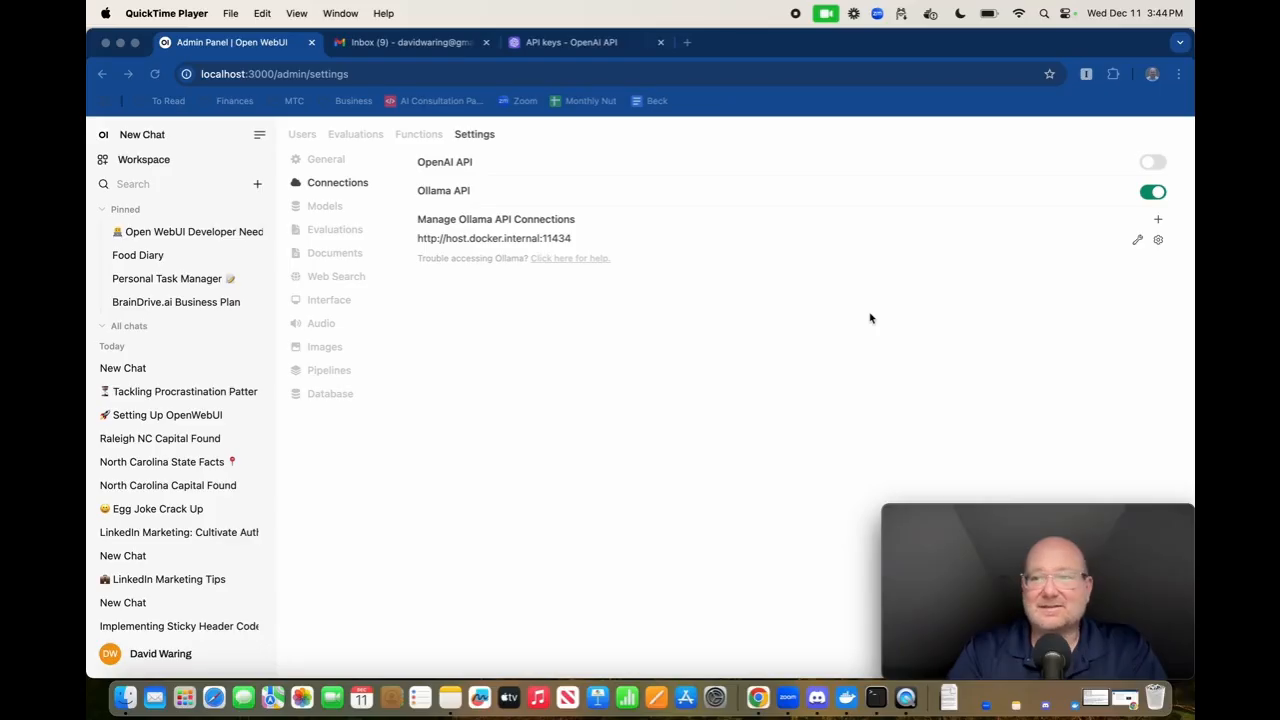
mouse_move(1148, 168)
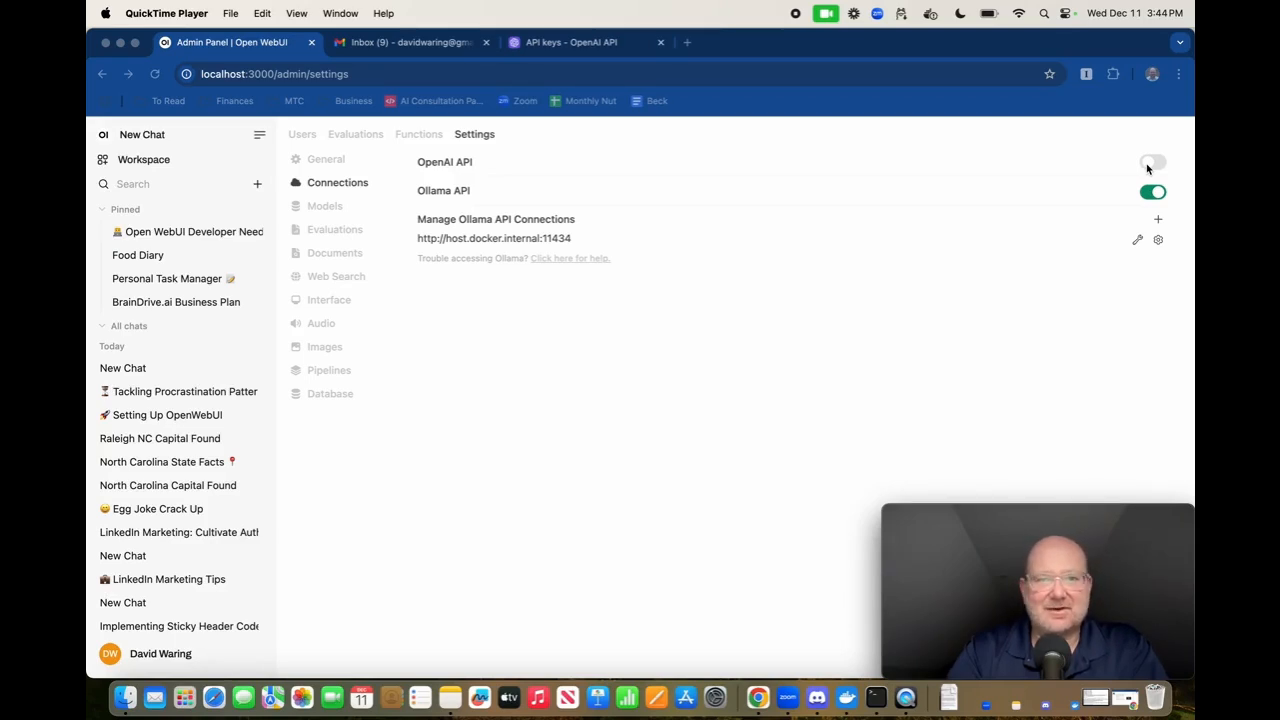
Enable the OpenAI API connections and start a new chat with chatgpt-4o-latest
click(1152, 161)
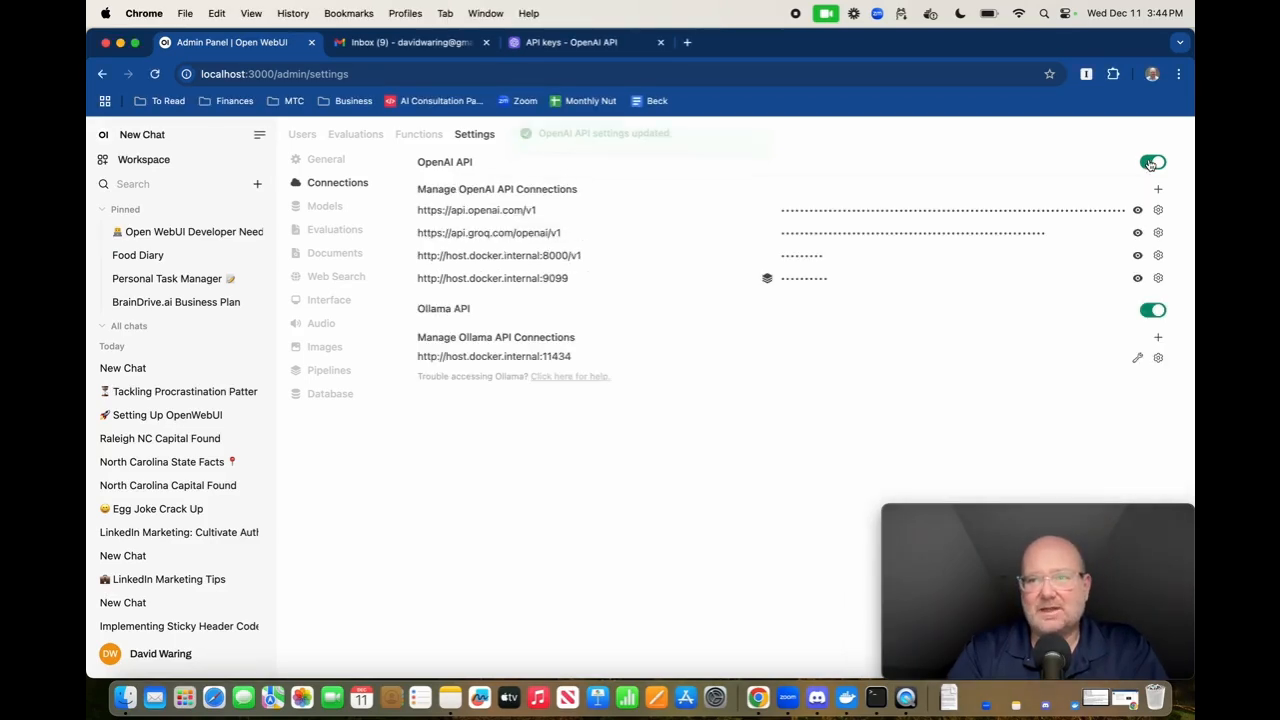
click(1151, 161)
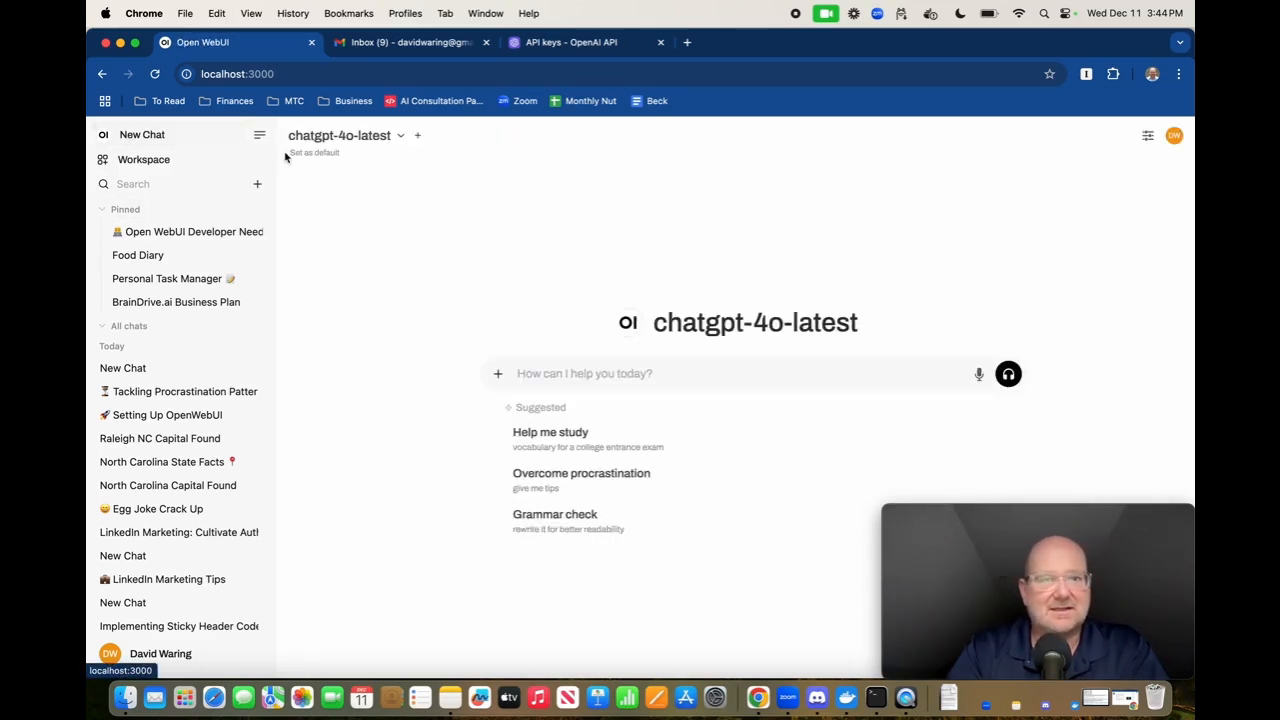
mouse_move(435, 288)
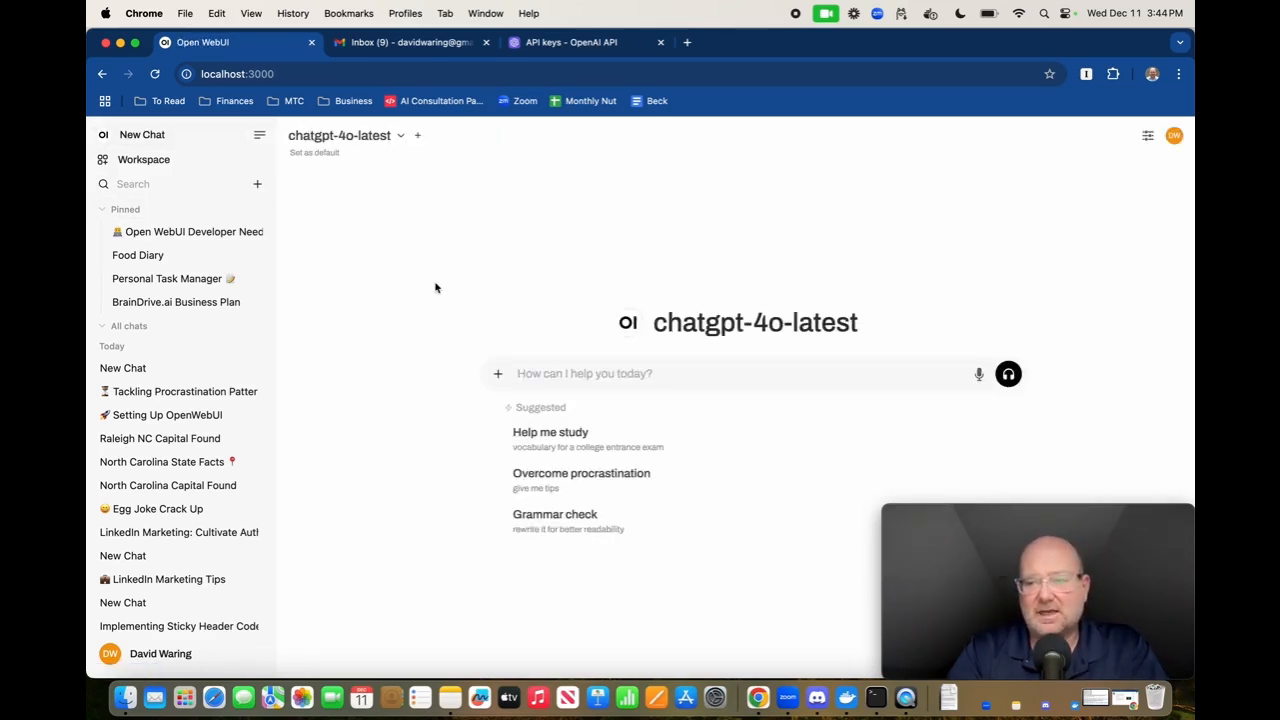
mouse_move(363, 147)
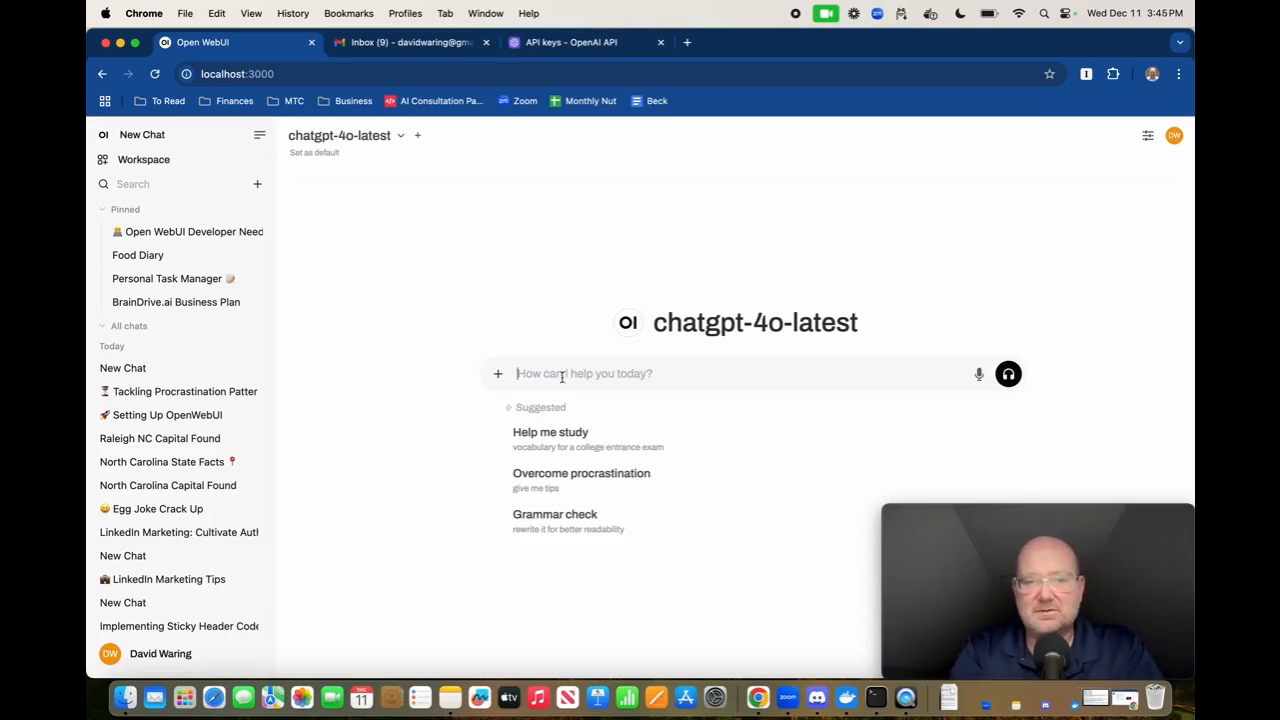
mouse_move(550, 440)
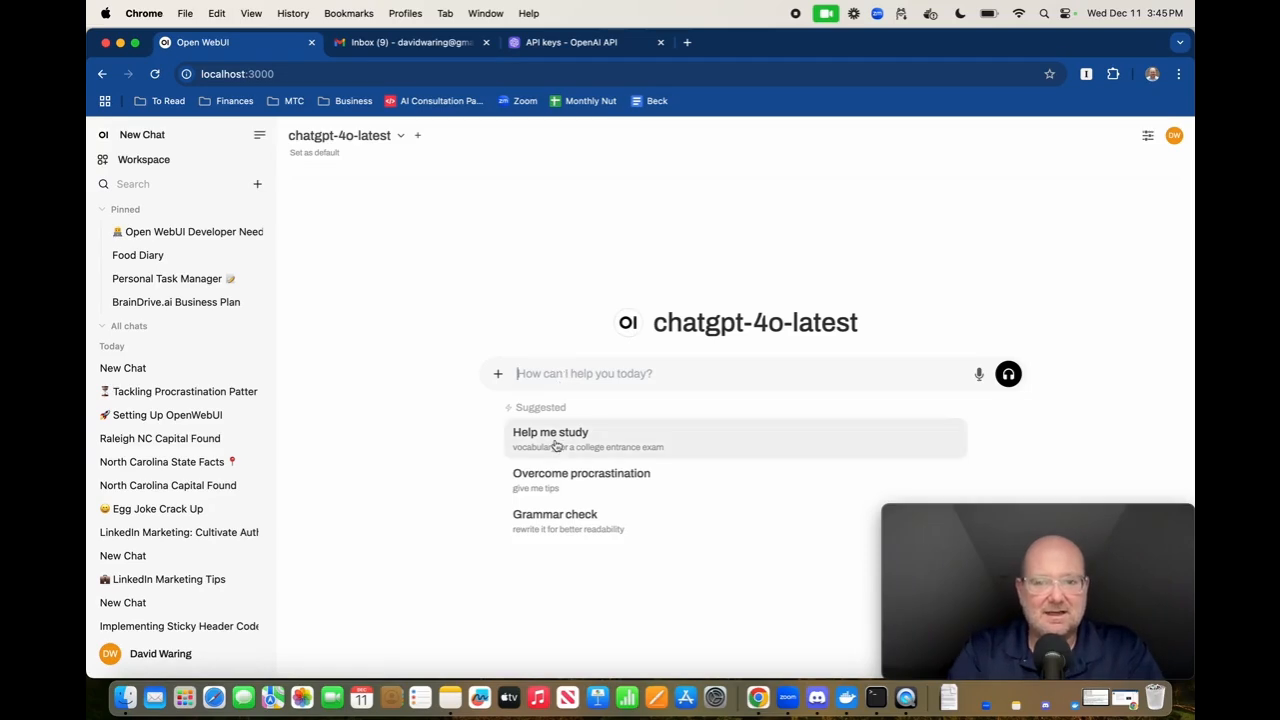
Ask chatgpt-4o-latest 'teach me how to trade options'
text(teach me h)
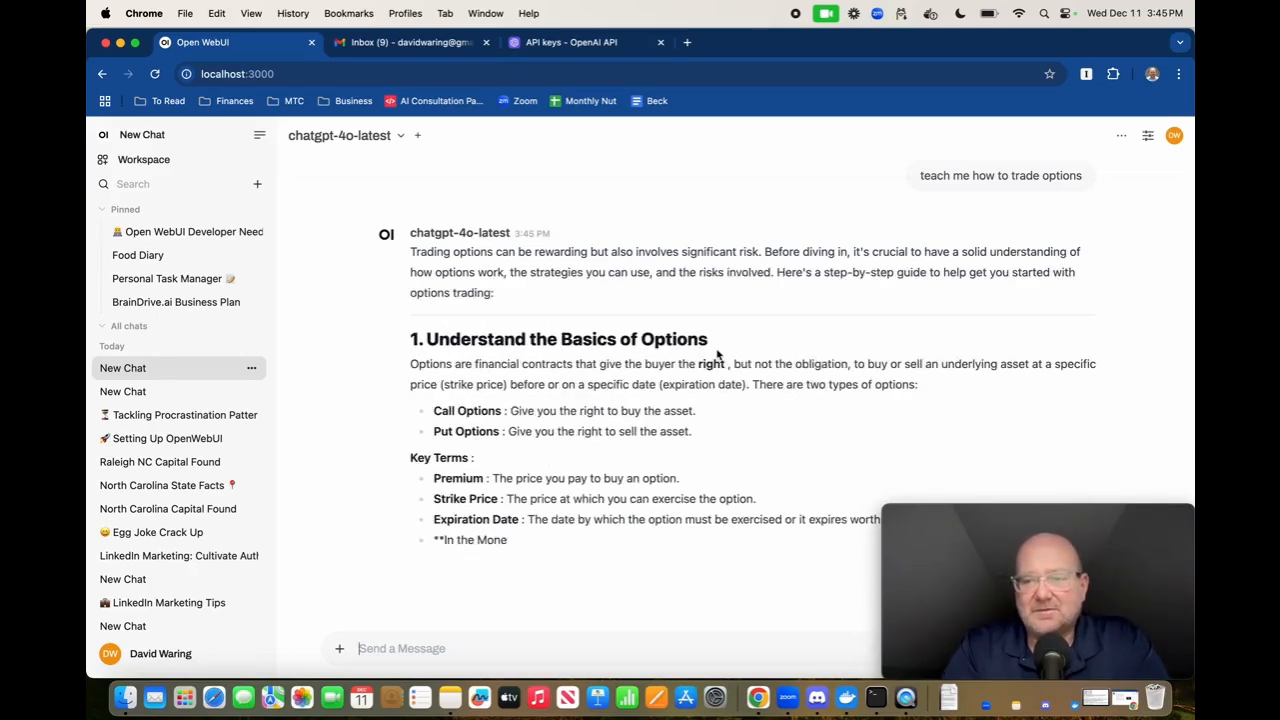
scroll(down, 3)
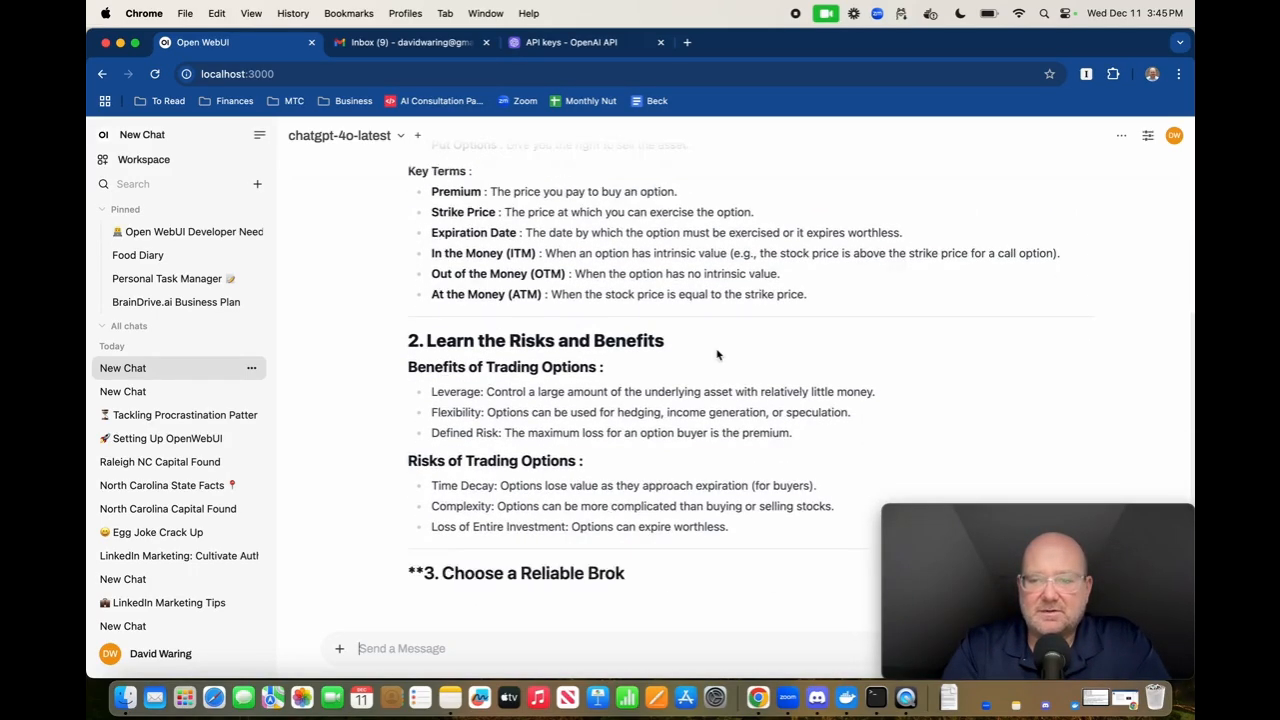
scroll(down, 3)
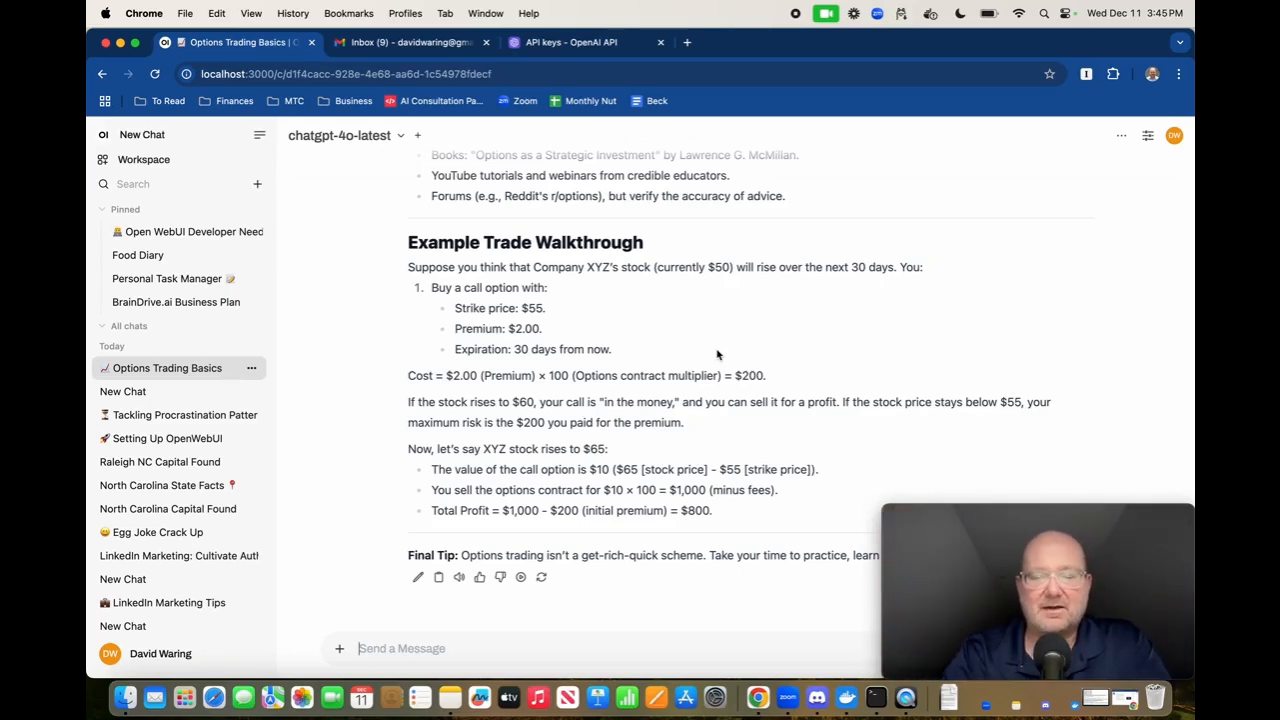
mouse_move(744, 368)
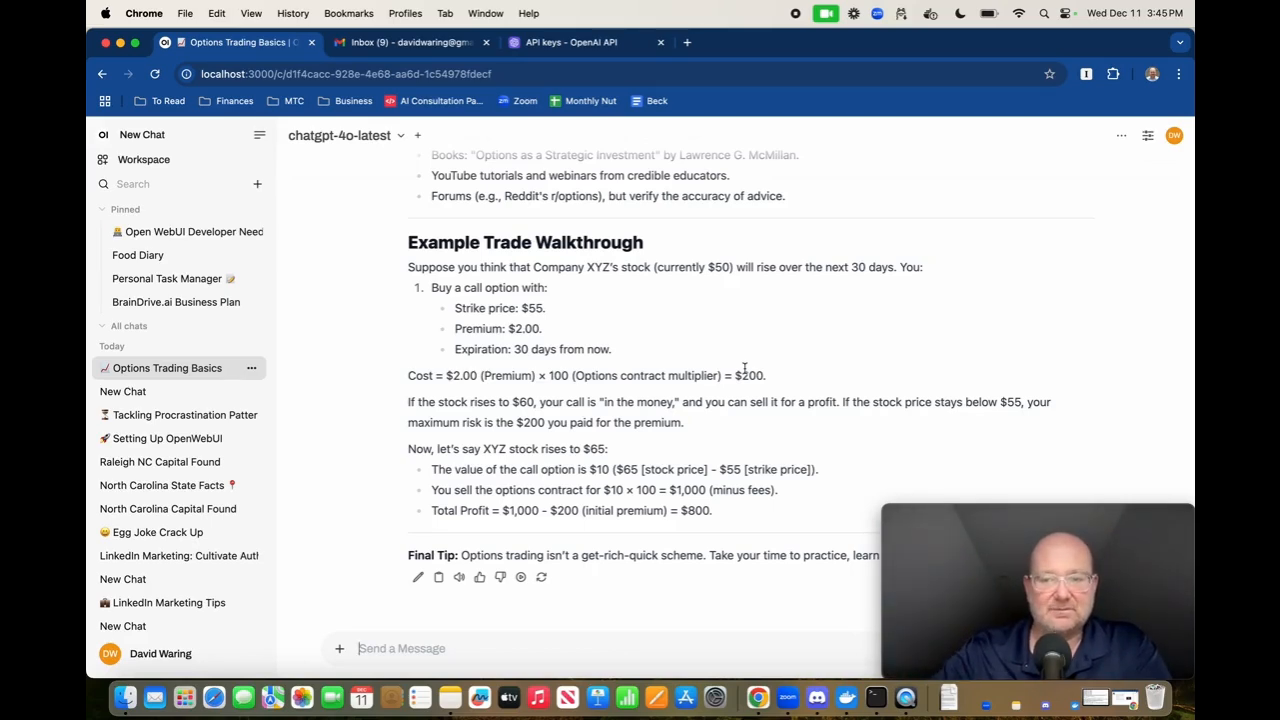
mouse_move(788, 323)
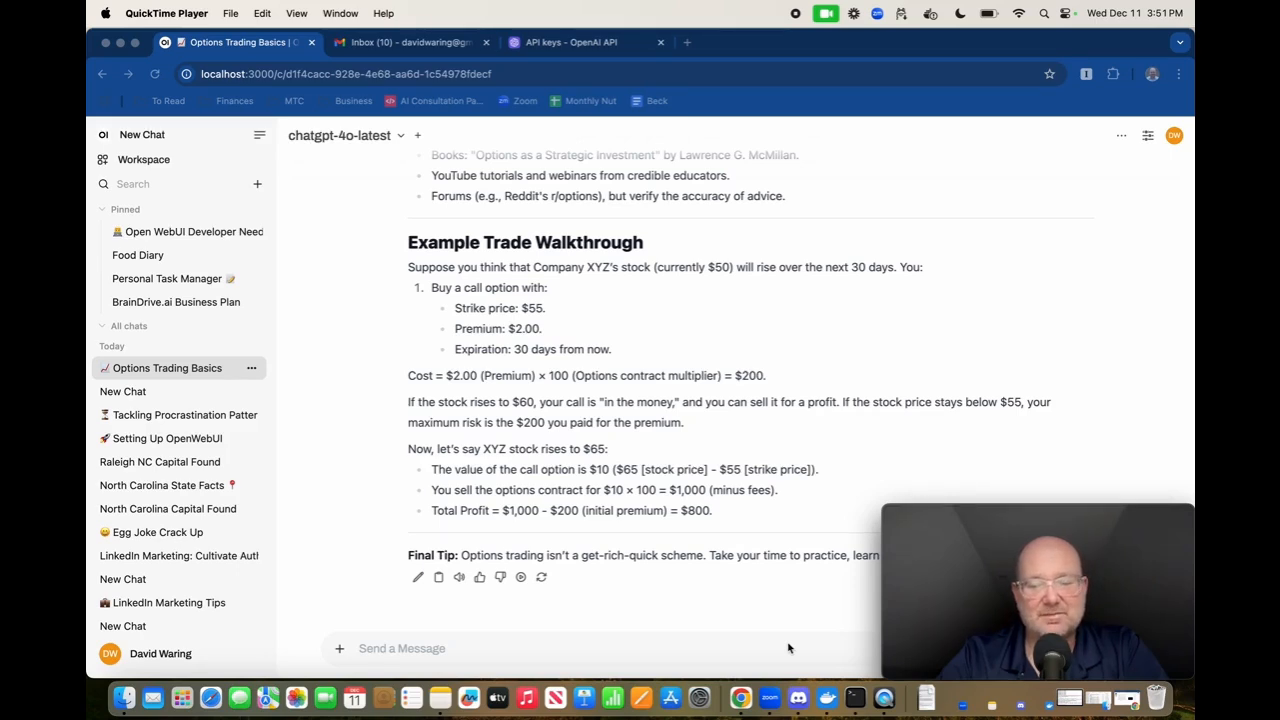
mouse_move(700, 582)
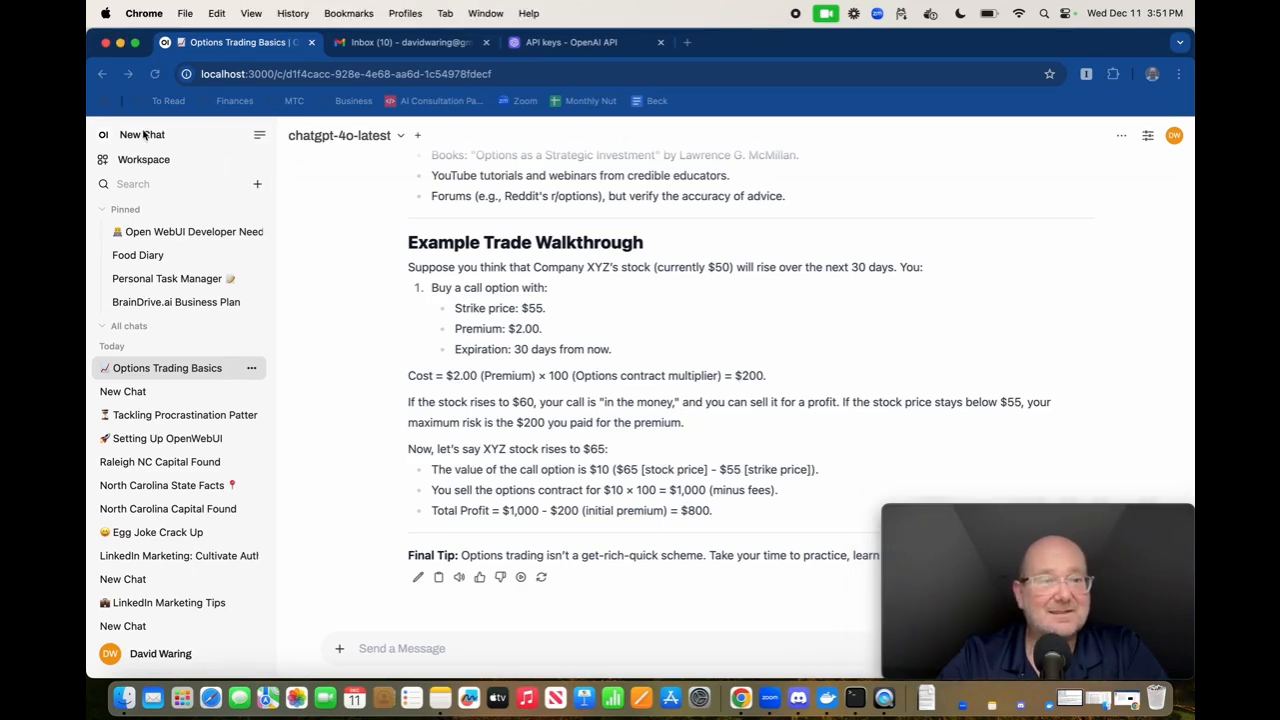
In a fresh llama3.2:latest chat, send the suggested 'Explain options trading' prompt
click(141, 134)
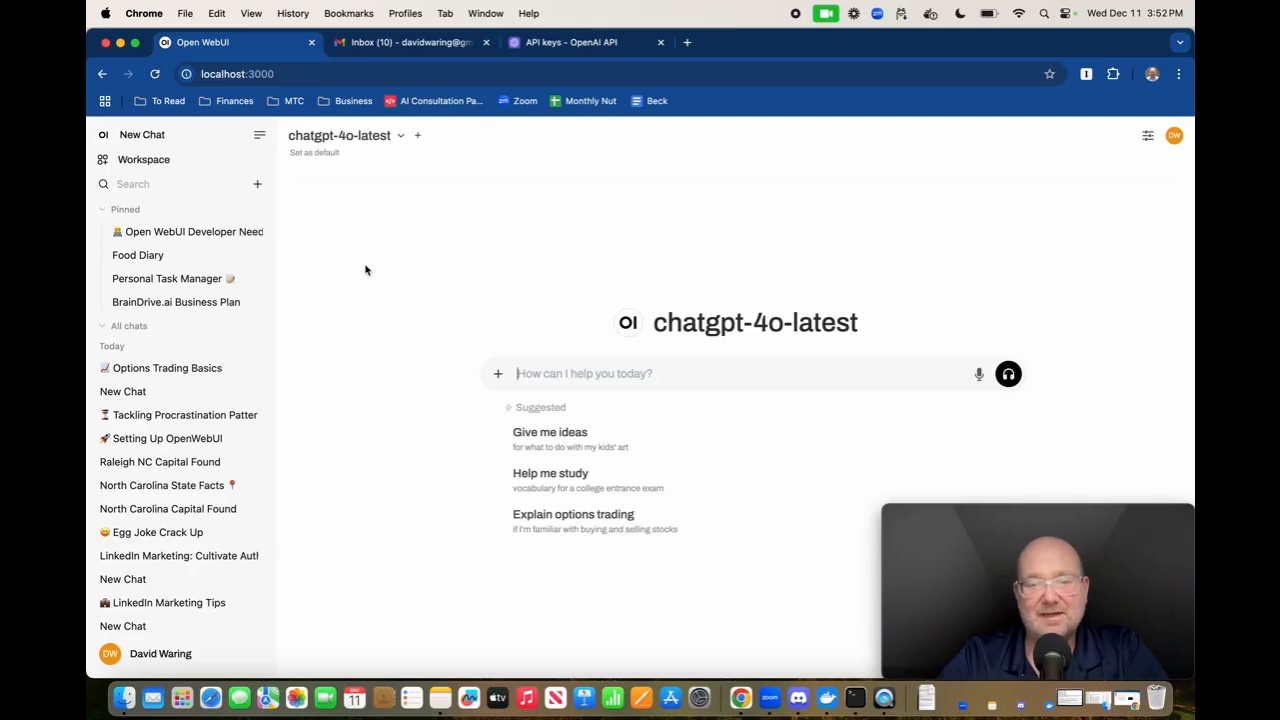
mouse_move(351, 196)
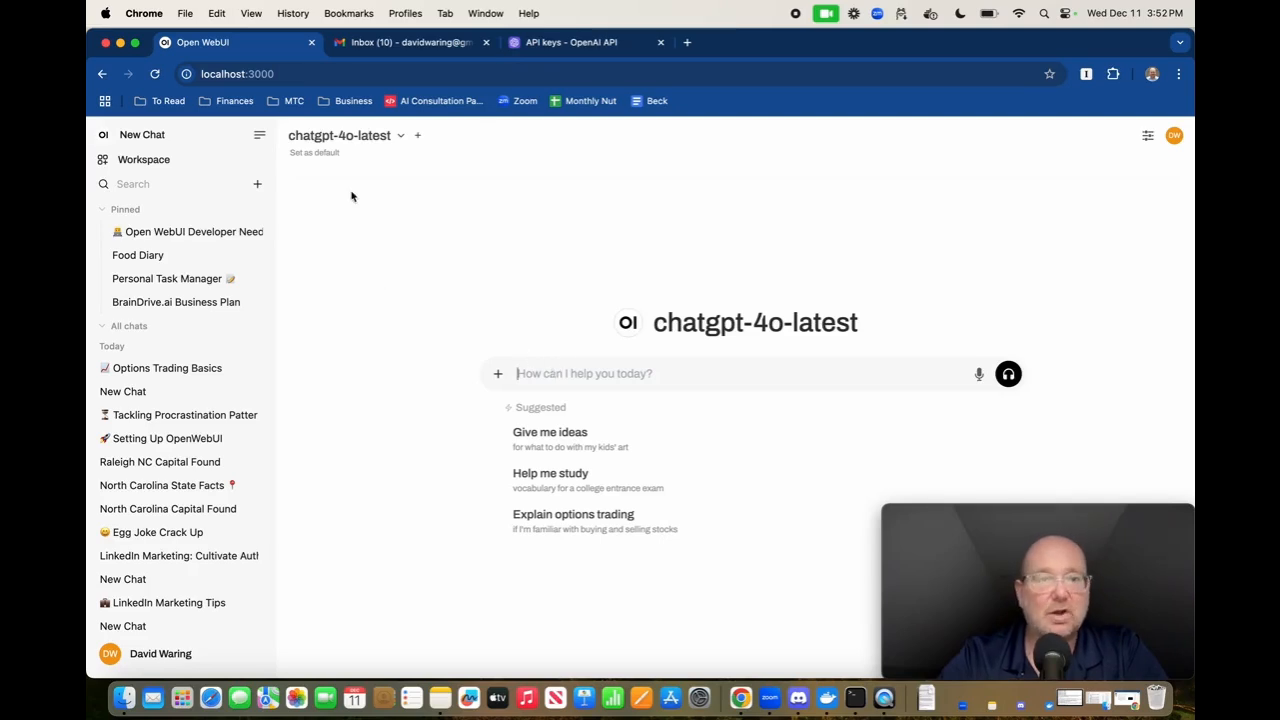
text(llama)
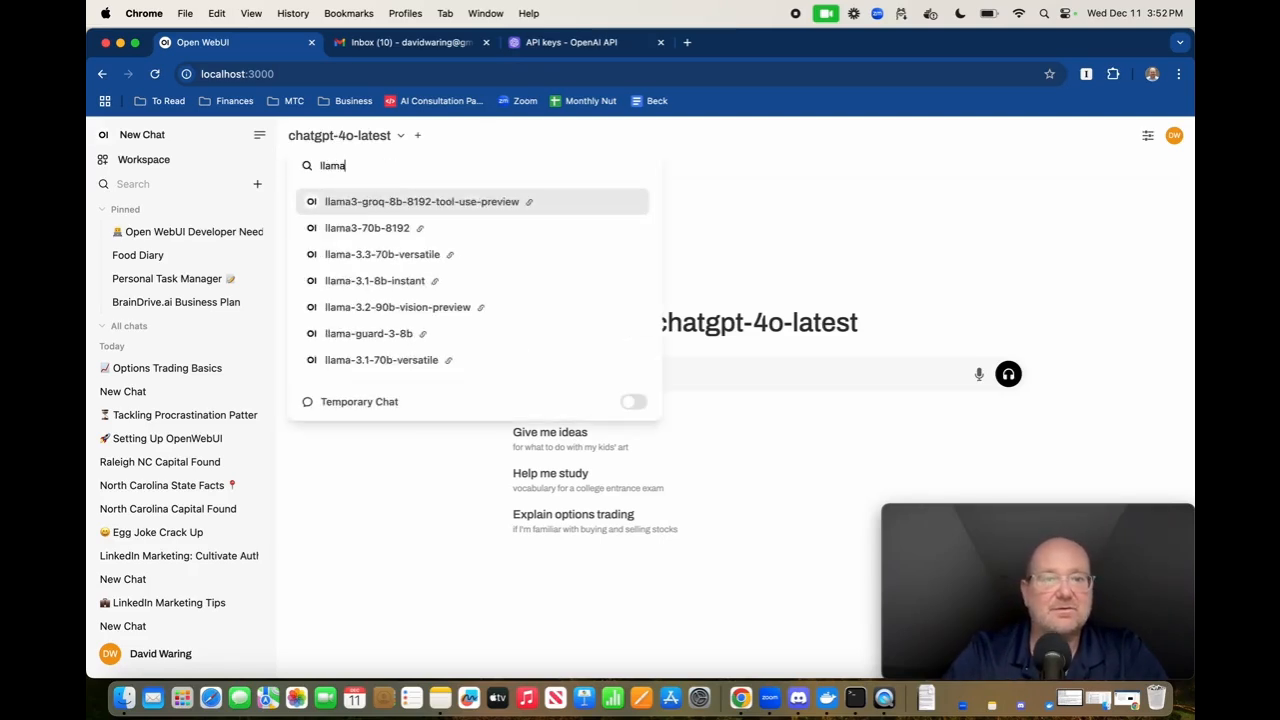
text(3)
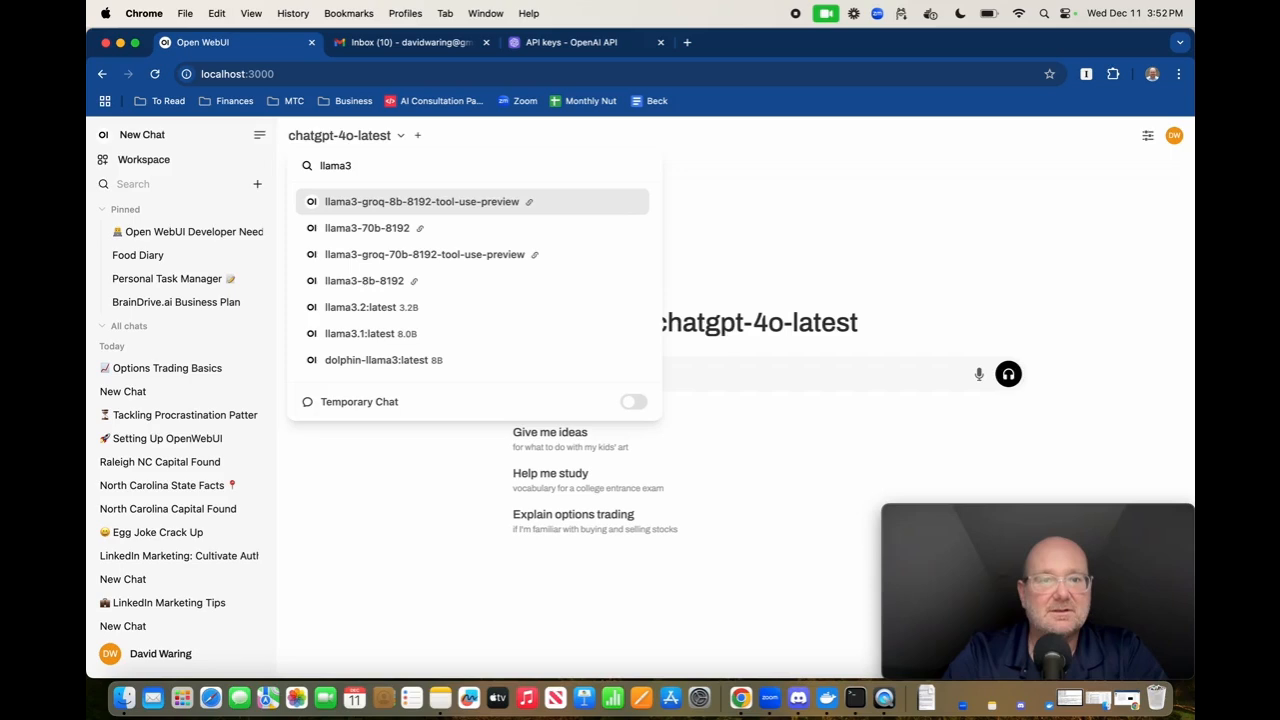
click(362, 307)
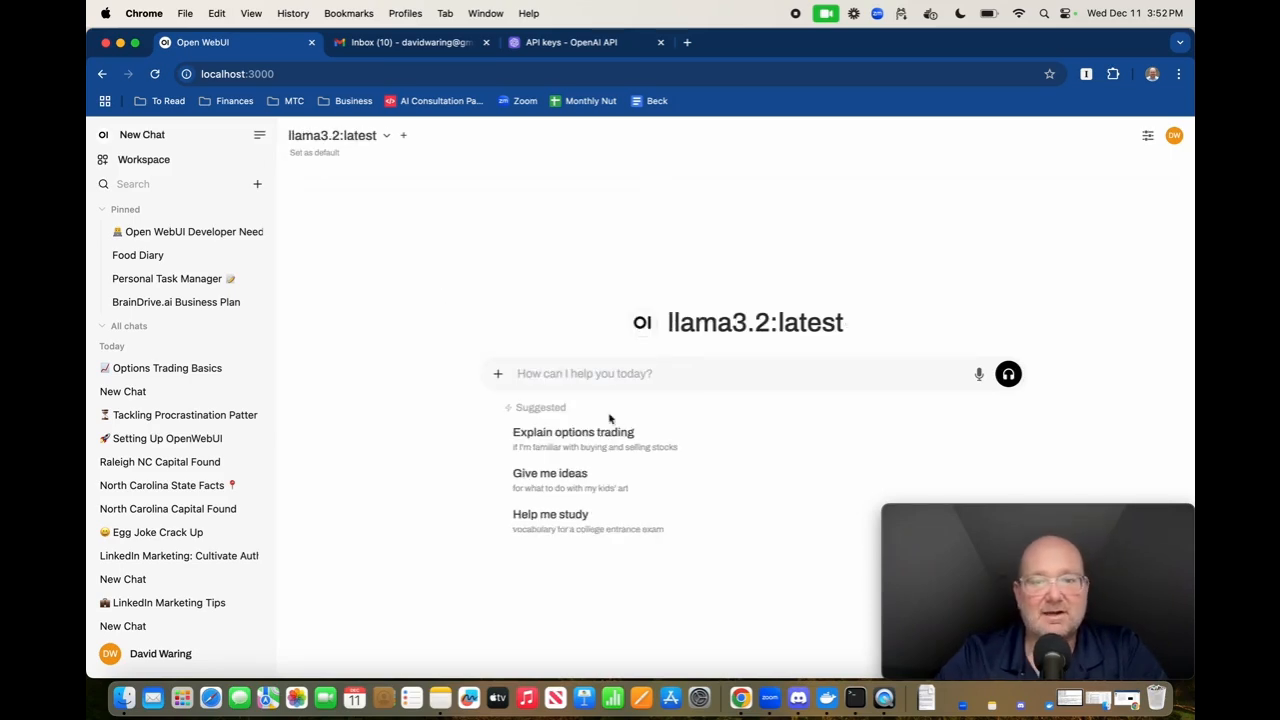
click(572, 432)
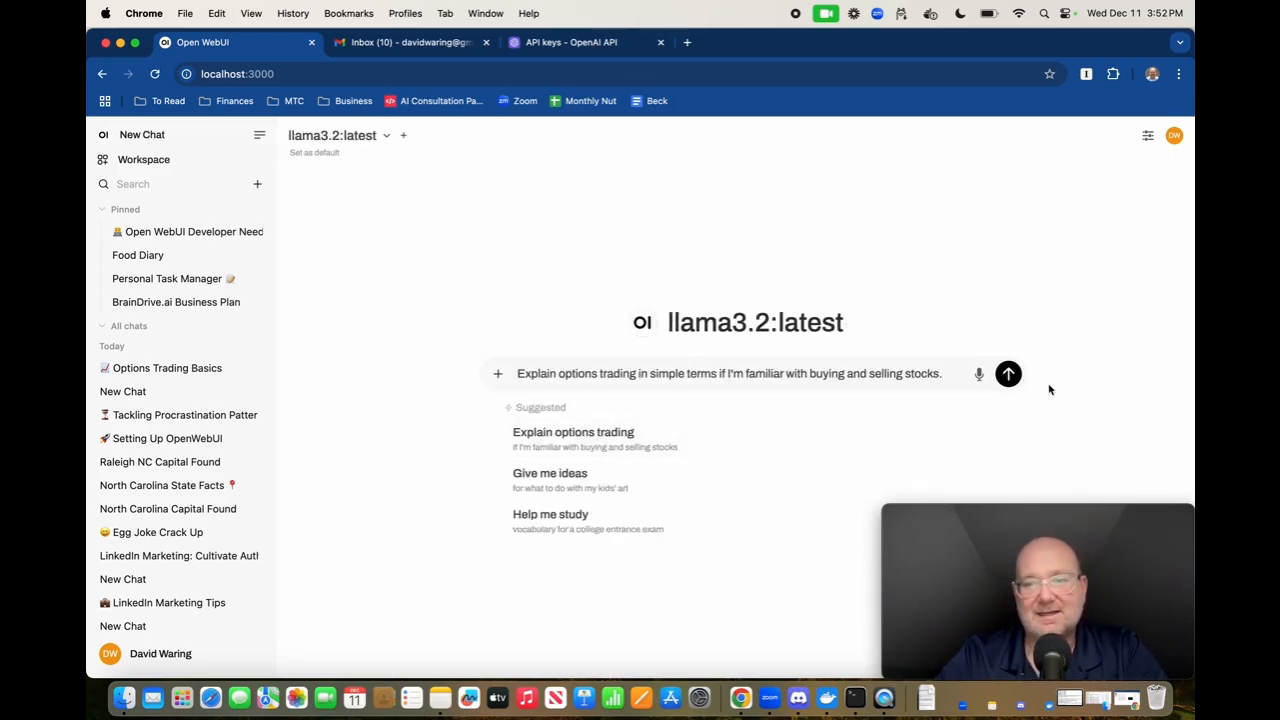
click(1008, 373)
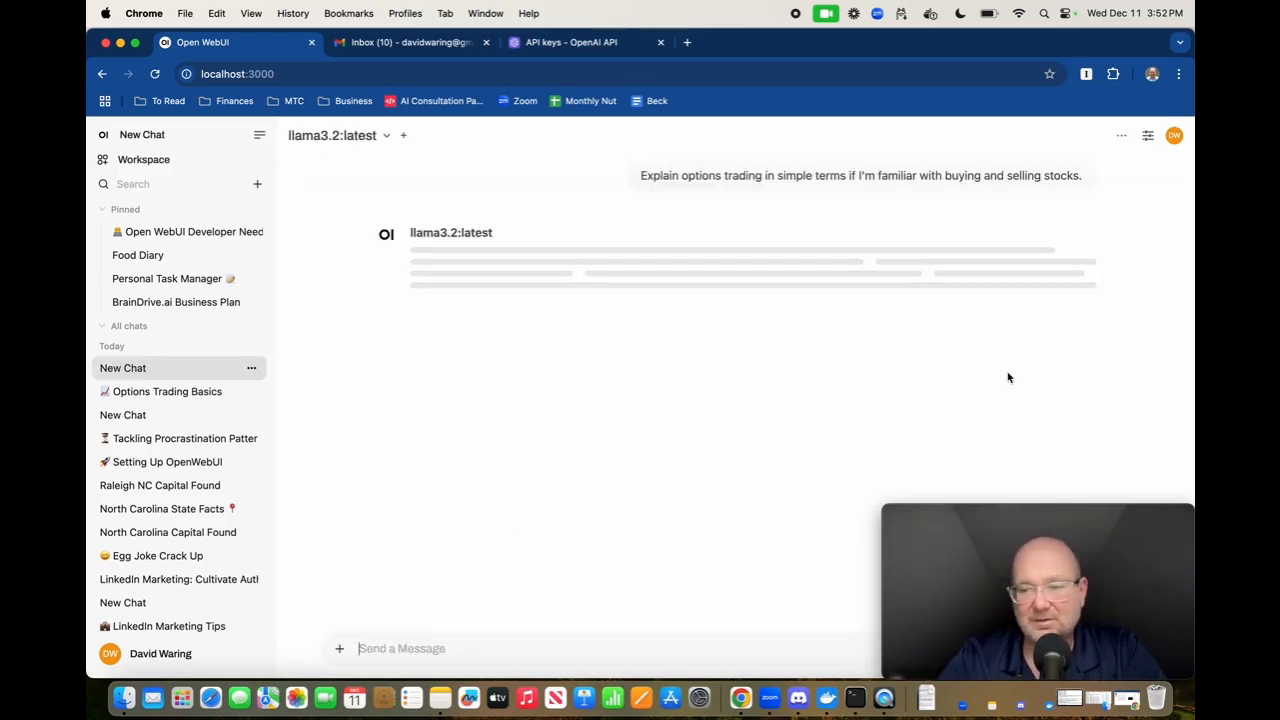